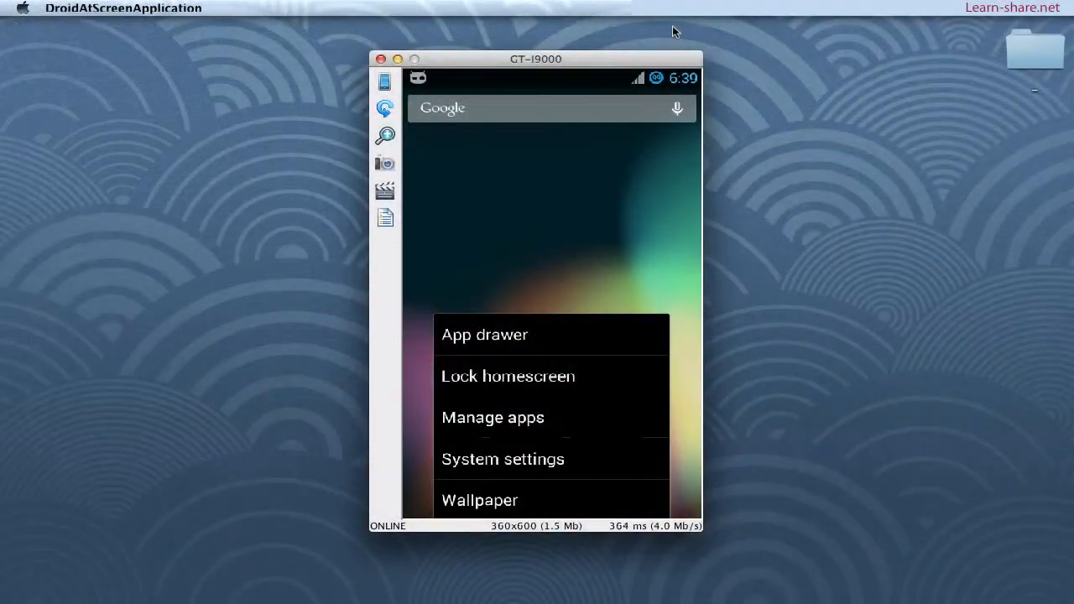
# Step: Enter the phone's Settings and scroll to the System section with Developer options and About phone
pyautogui.click(504, 460)
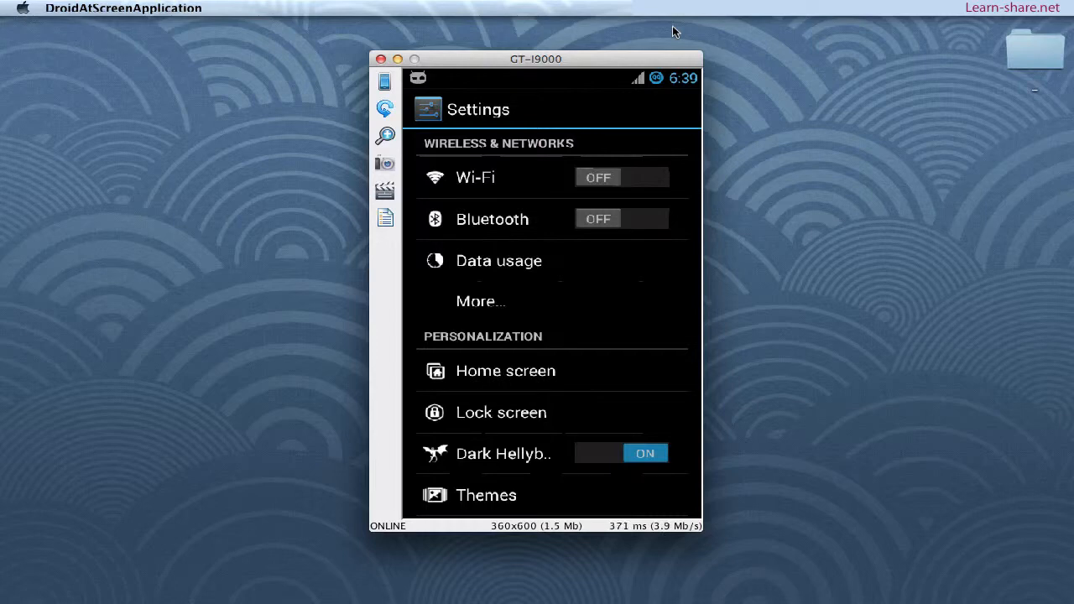
pyautogui.scroll(-3)
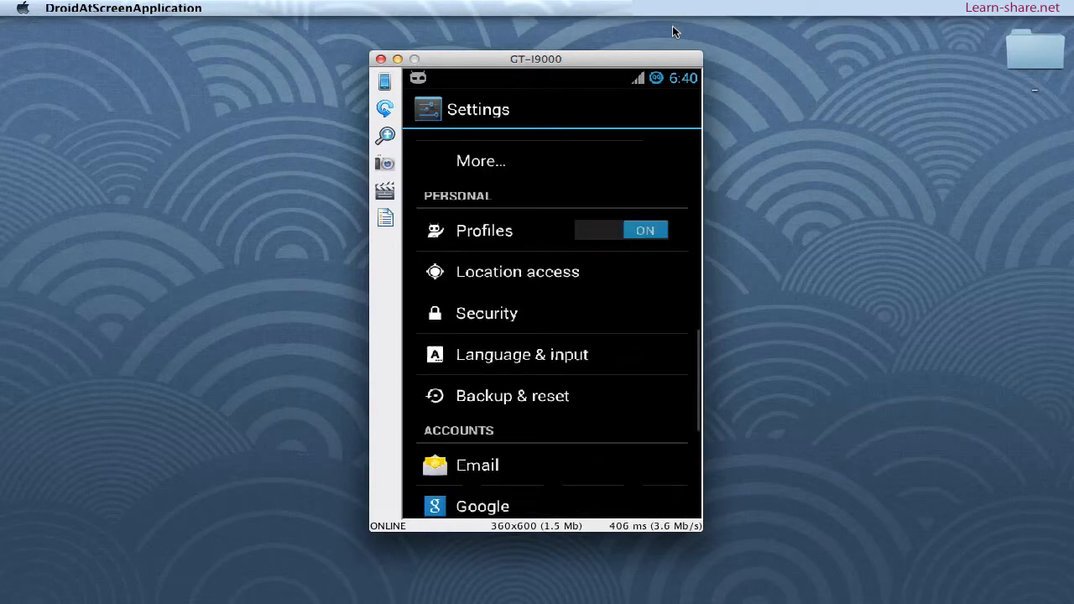
pyautogui.scroll(-3)
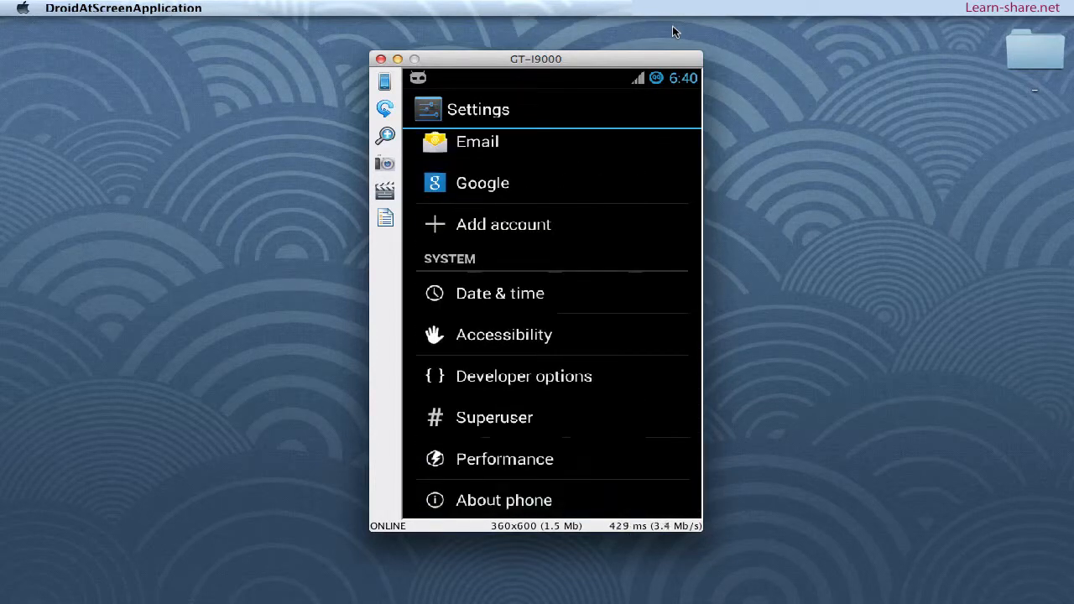
# Step: Show About phone listing Android 4.3.1, kernel, CPU, memory, Hellybean version and build details
pyautogui.click(504, 500)
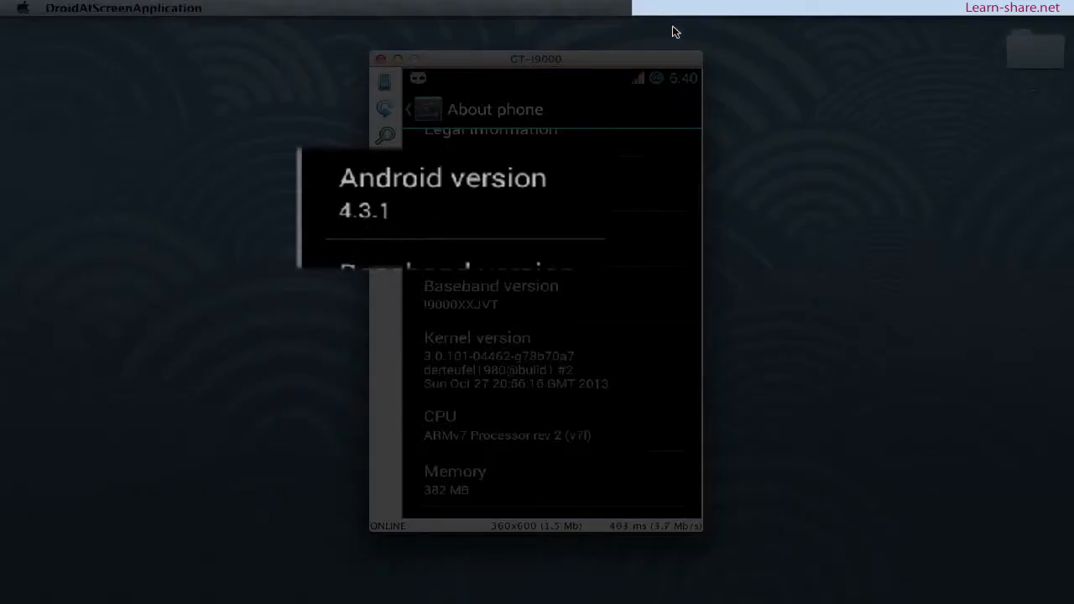
pyautogui.scroll(-3)
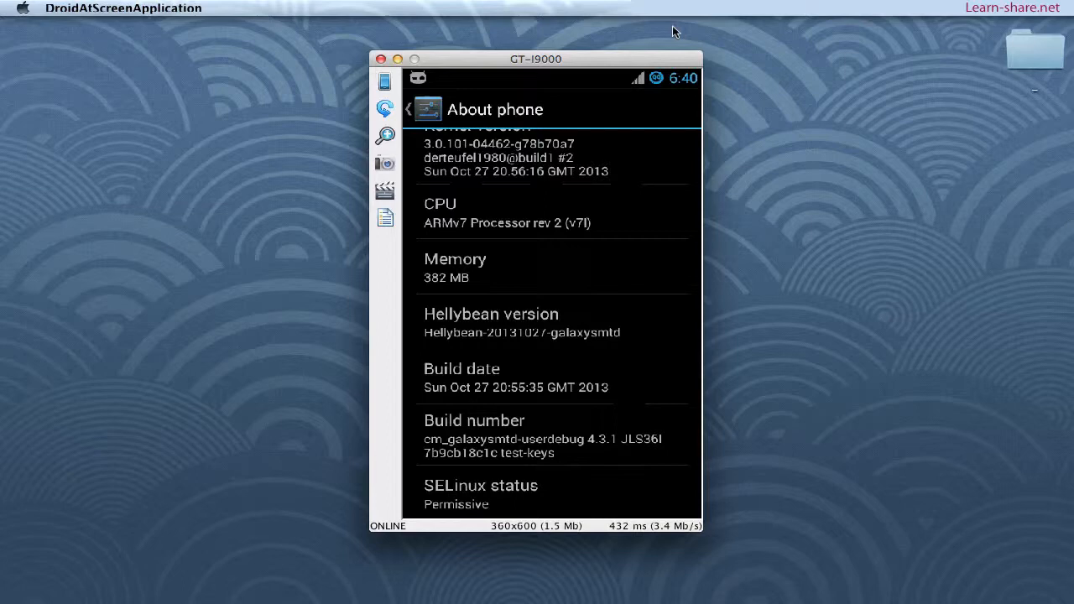